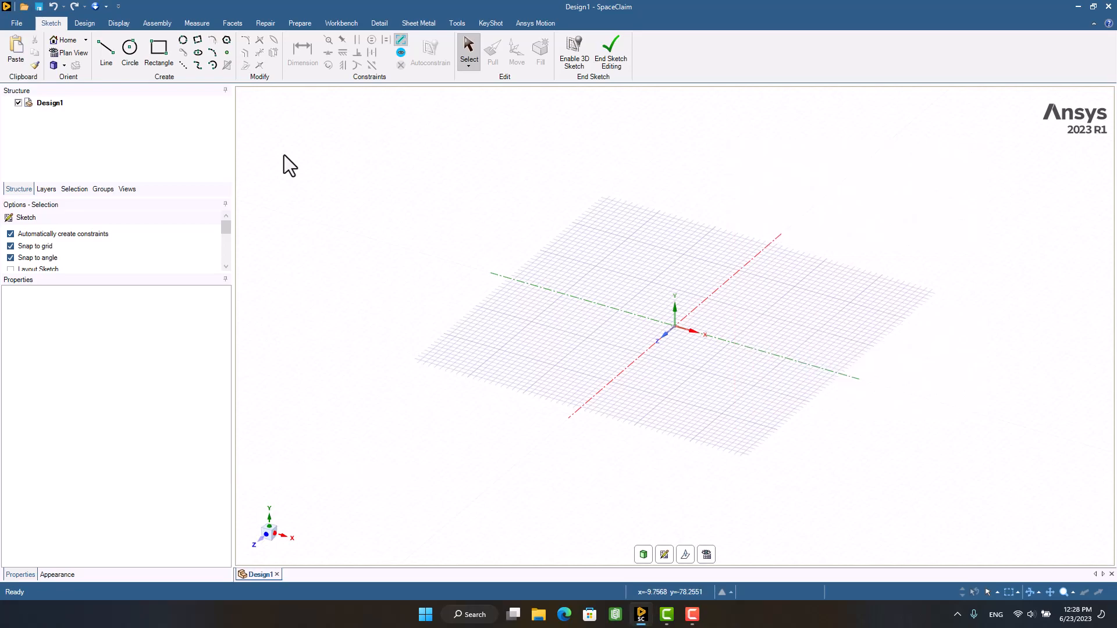
Open G3_suppressor_concept from the Desktop, listing All Files as the file type
click(16, 23)
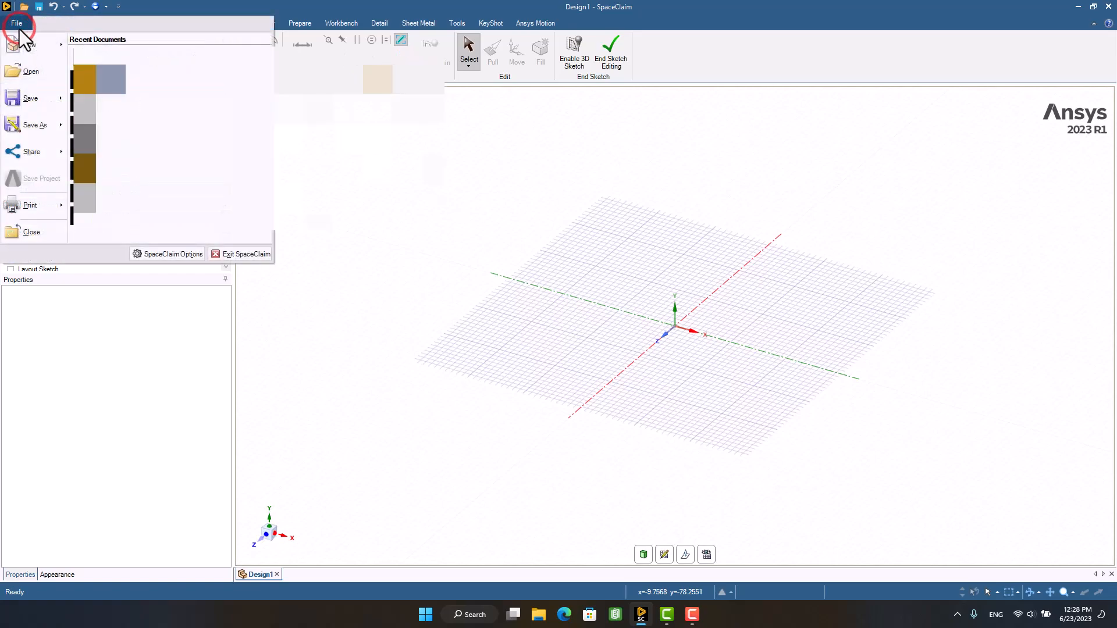
click(31, 71)
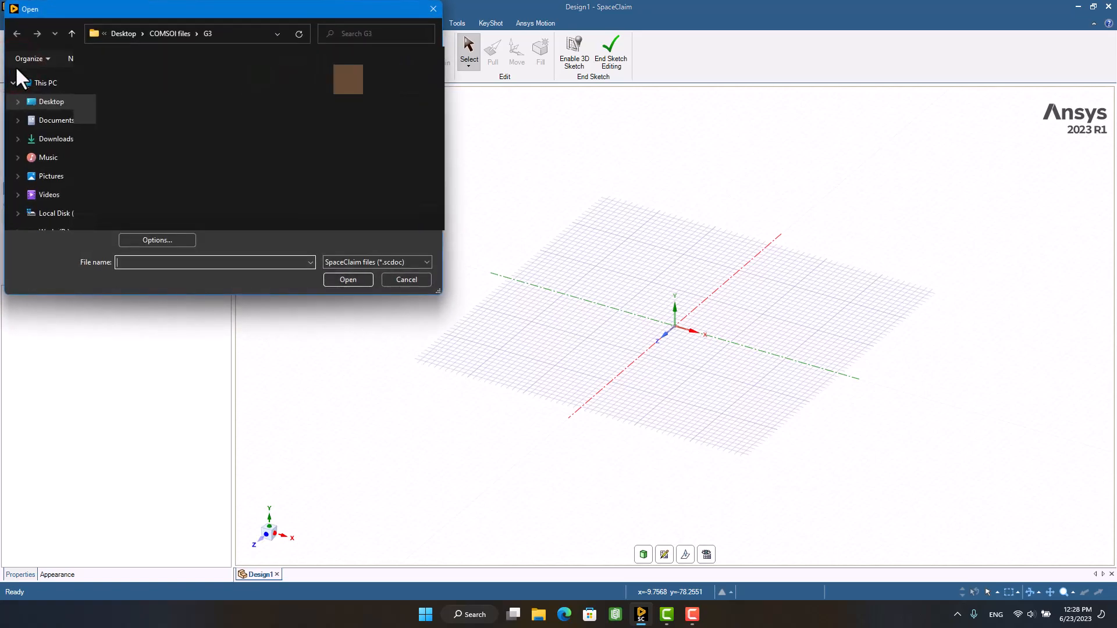
click(51, 101)
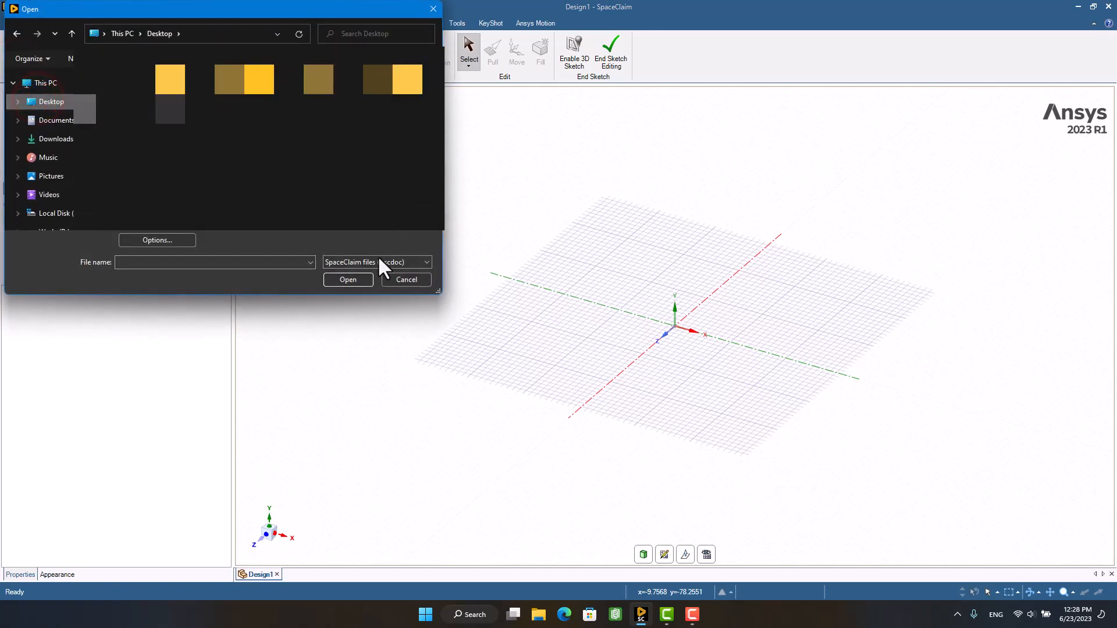
click(377, 262)
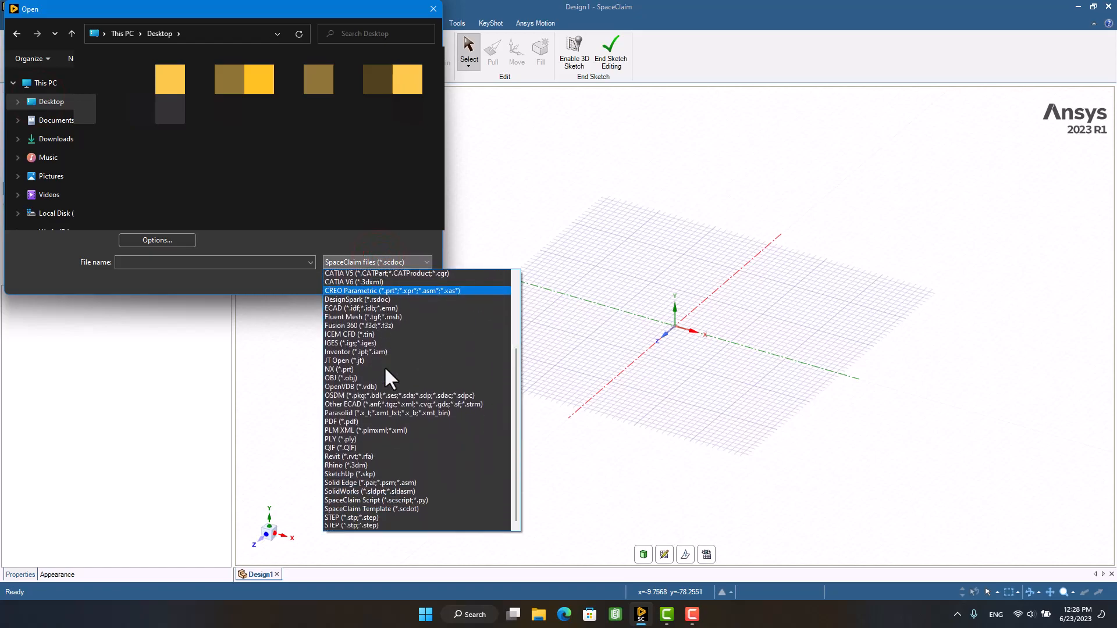
scroll(down, 3)
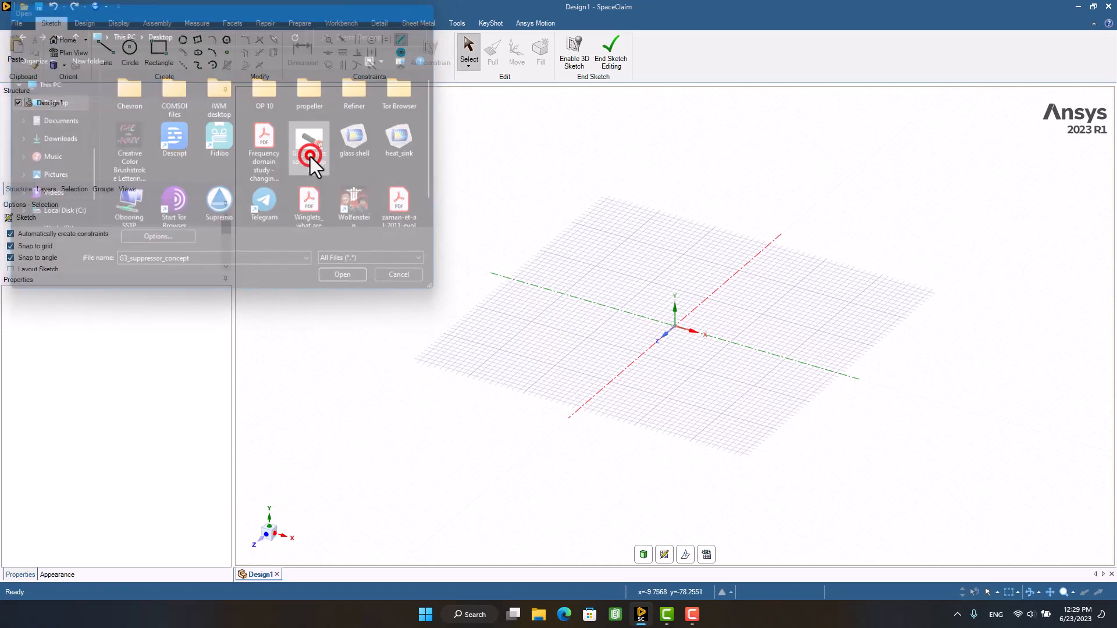
click(342, 274)
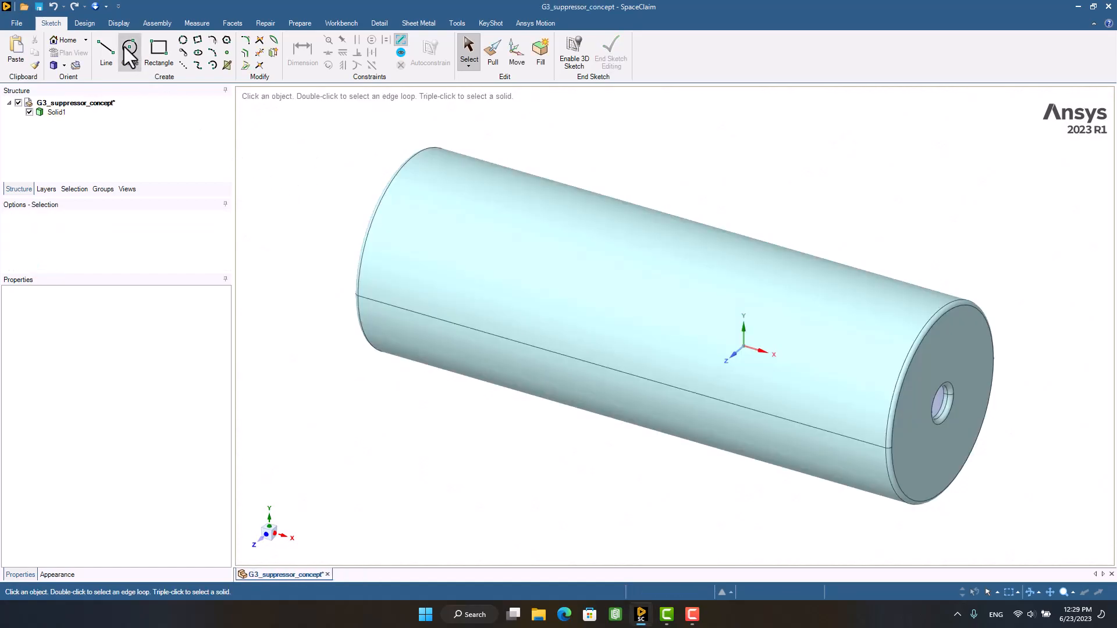
View the suppressor in Section Mode to see its baffle chambers, then return to 3D Mode
click(84, 23)
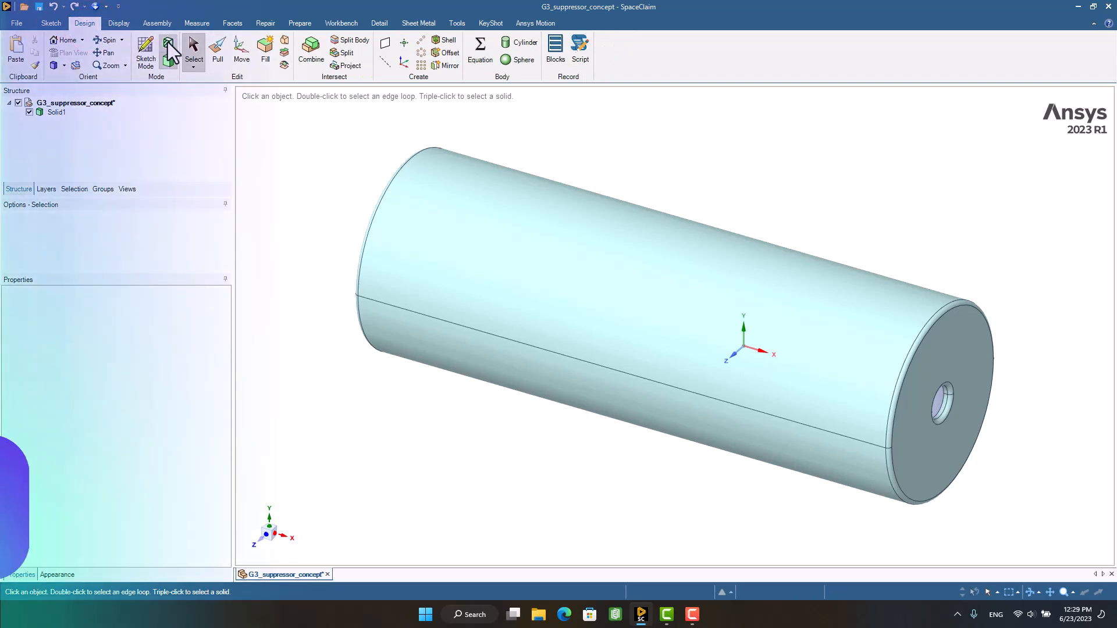
click(146, 53)
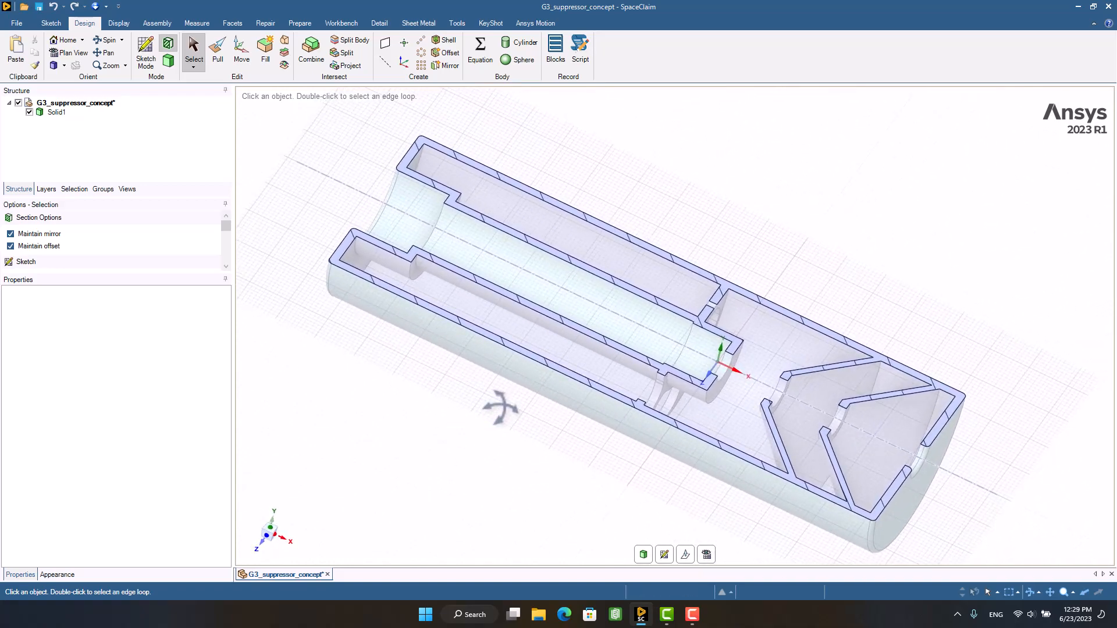
mouse_move(869, 456)
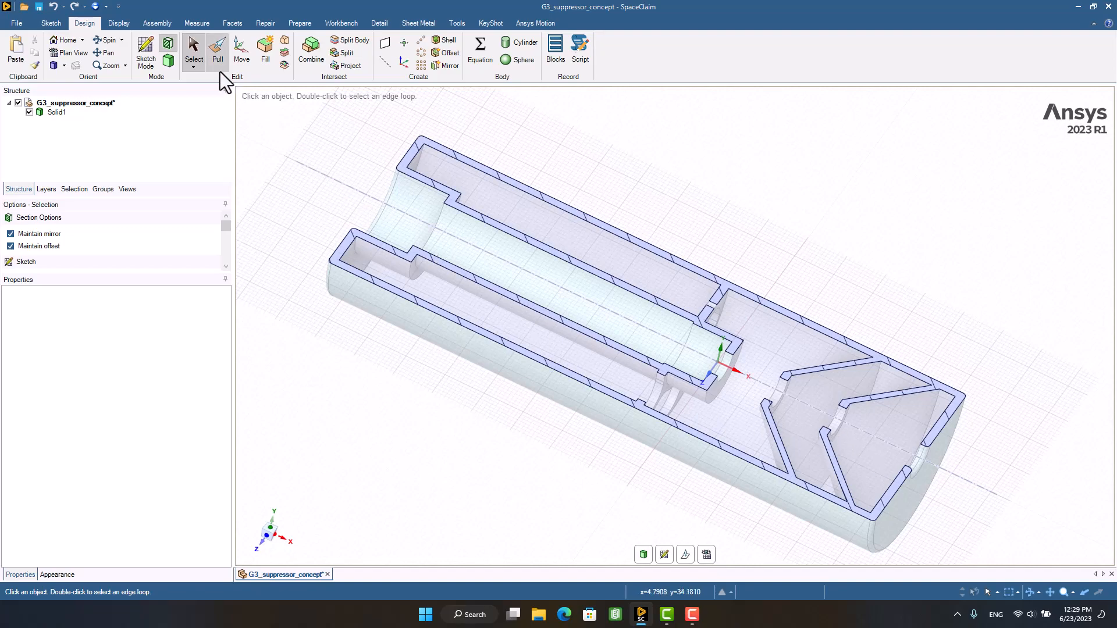
mouse_move(168, 46)
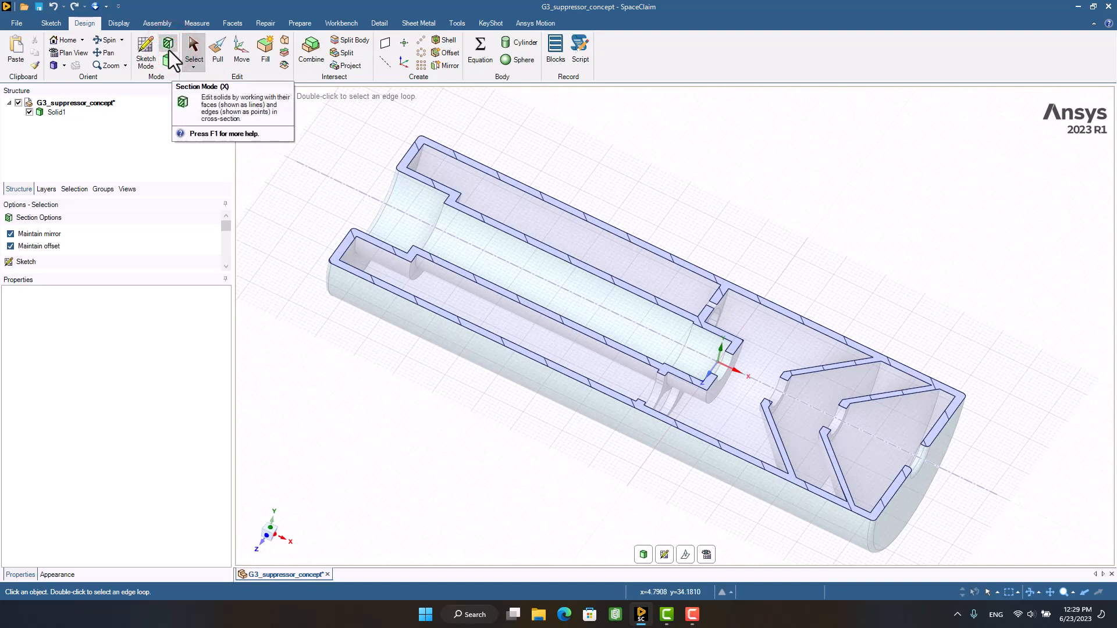
click(169, 47)
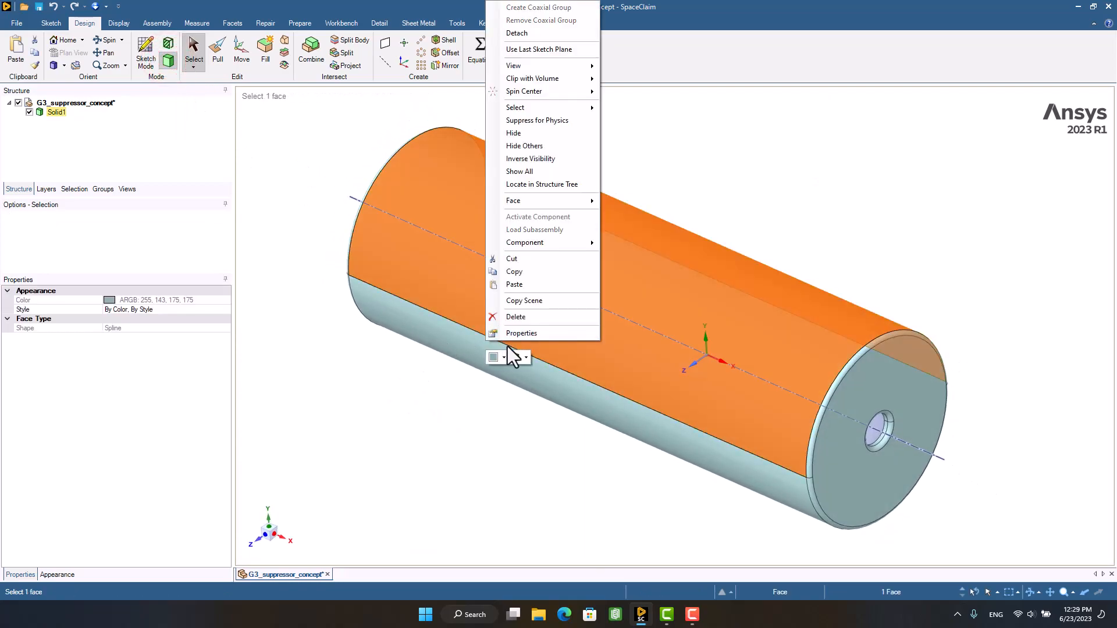
Select a face on the suppressor body and switch to the Prepare tools
click(476, 416)
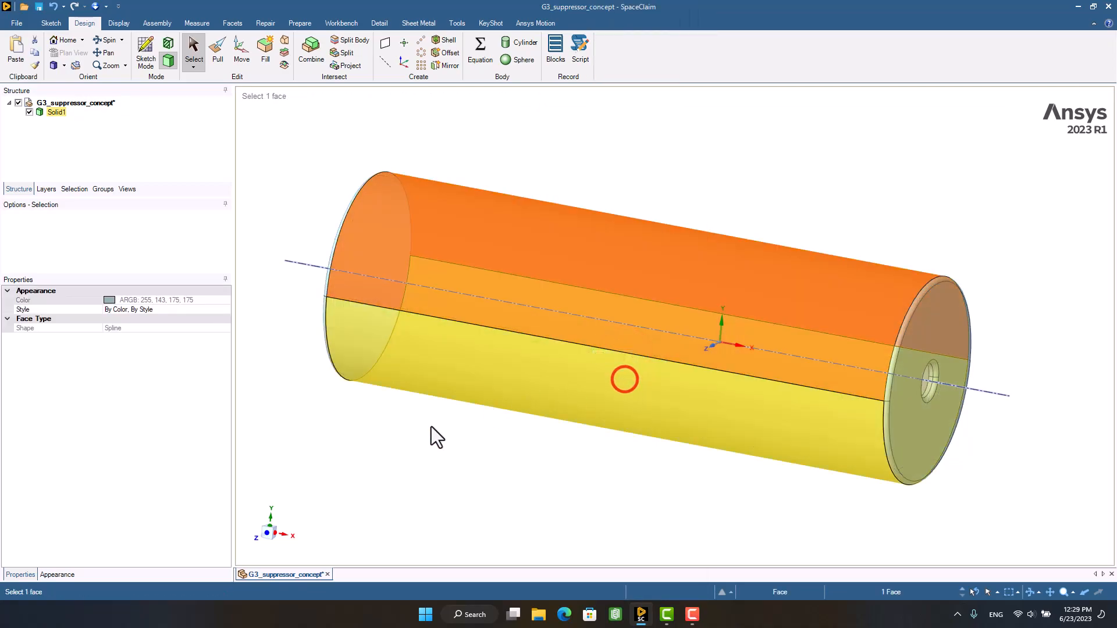
click(299, 23)
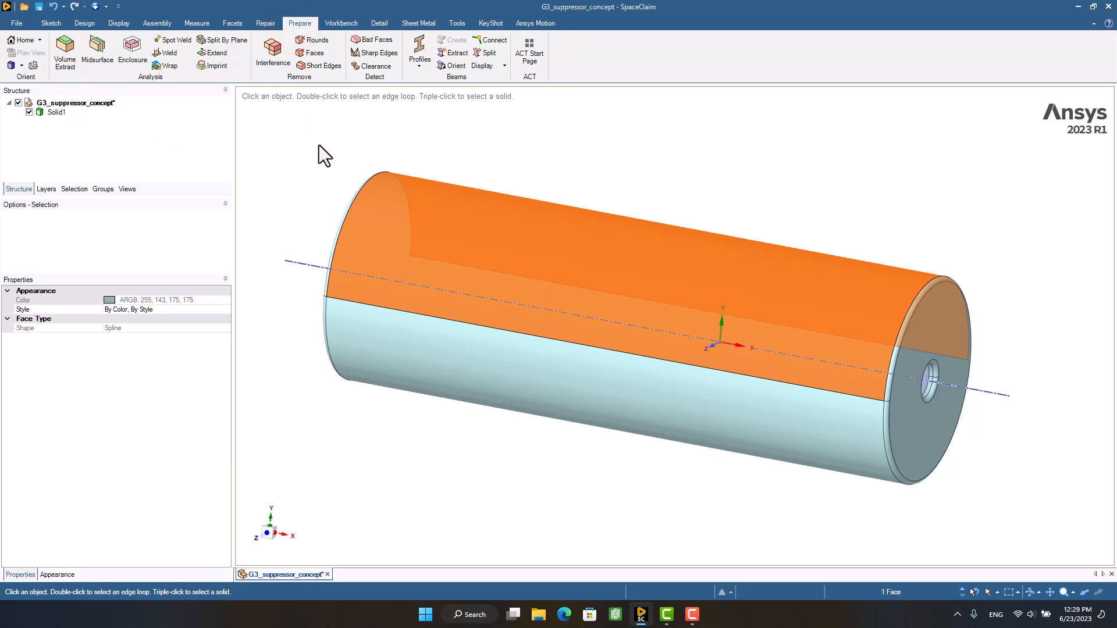
Start Volume Extract with the Select Edges guide and add the bore-opening edge loop at the far end
click(64, 50)
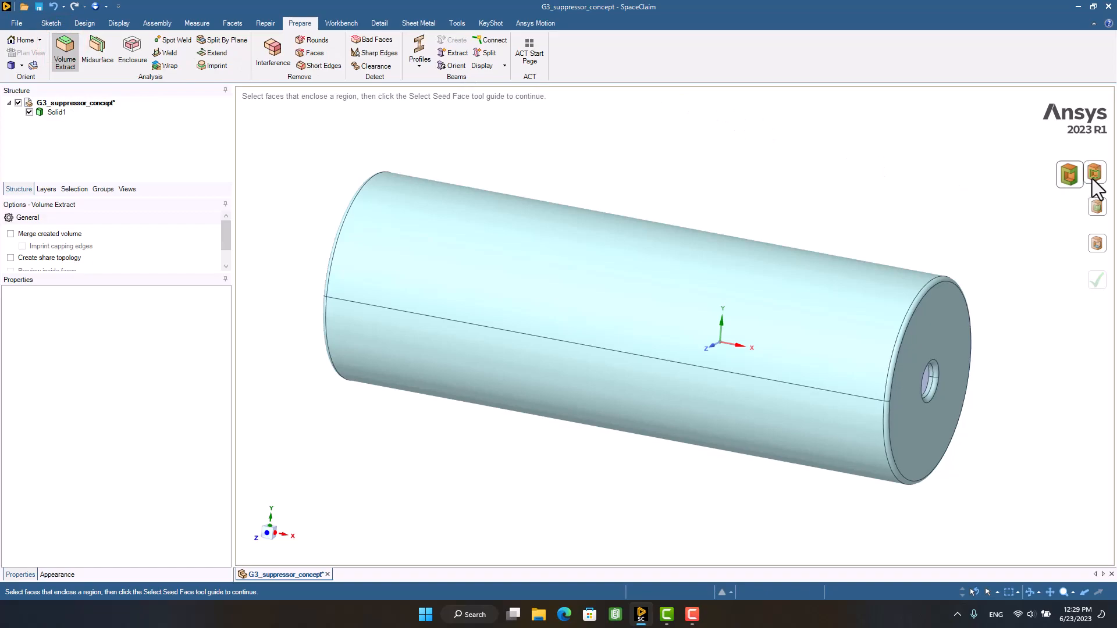
mouse_move(1096, 207)
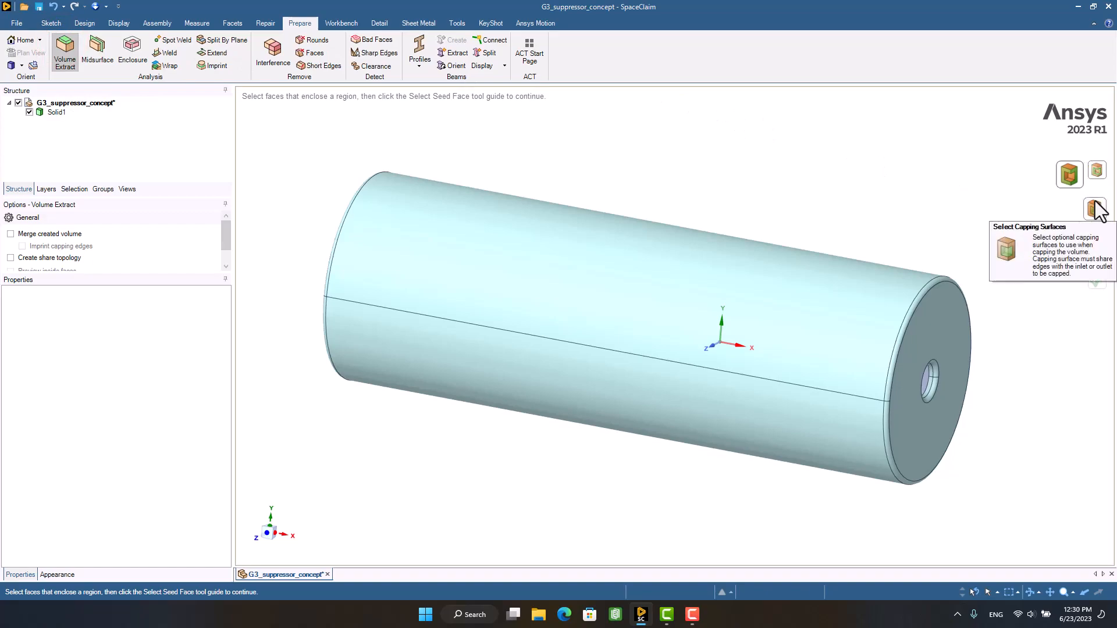
mouse_move(1095, 174)
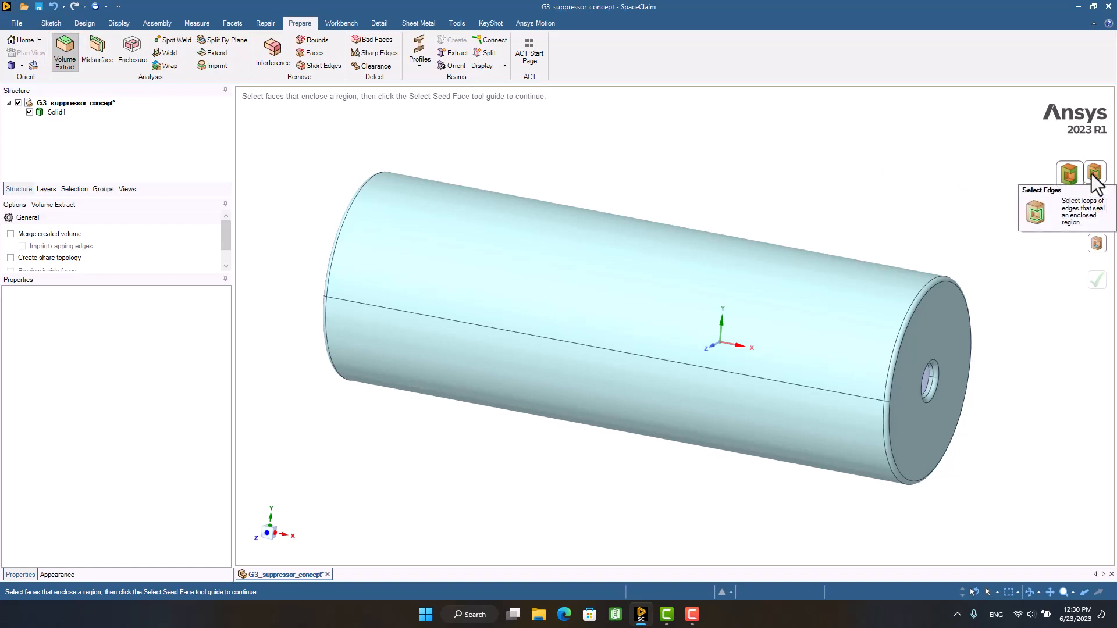
click(1095, 175)
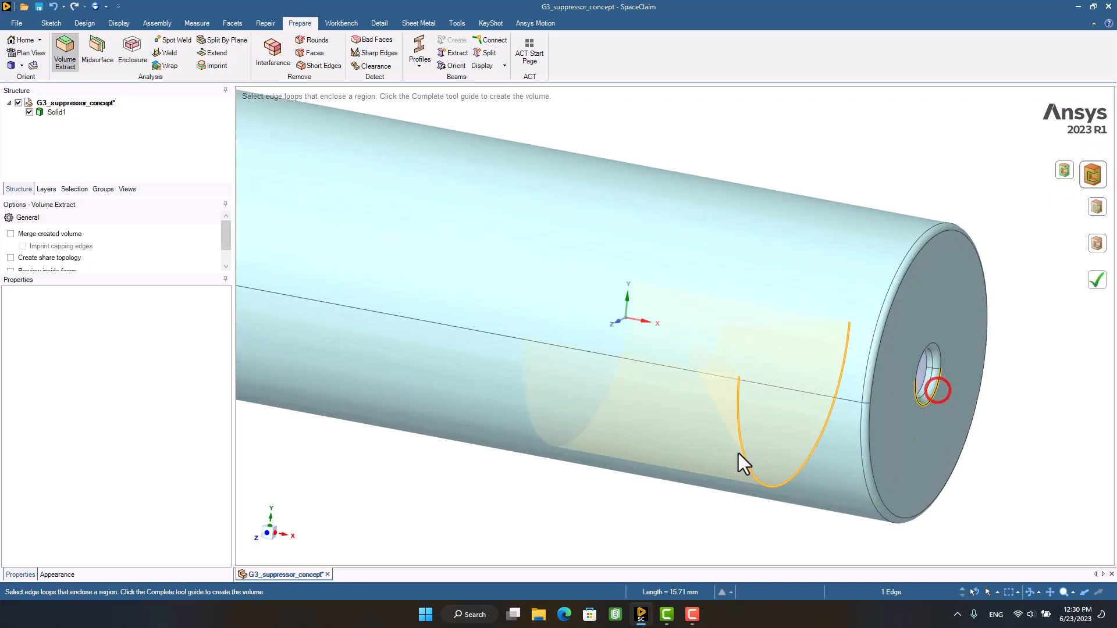
drag(744, 463, 317, 292)
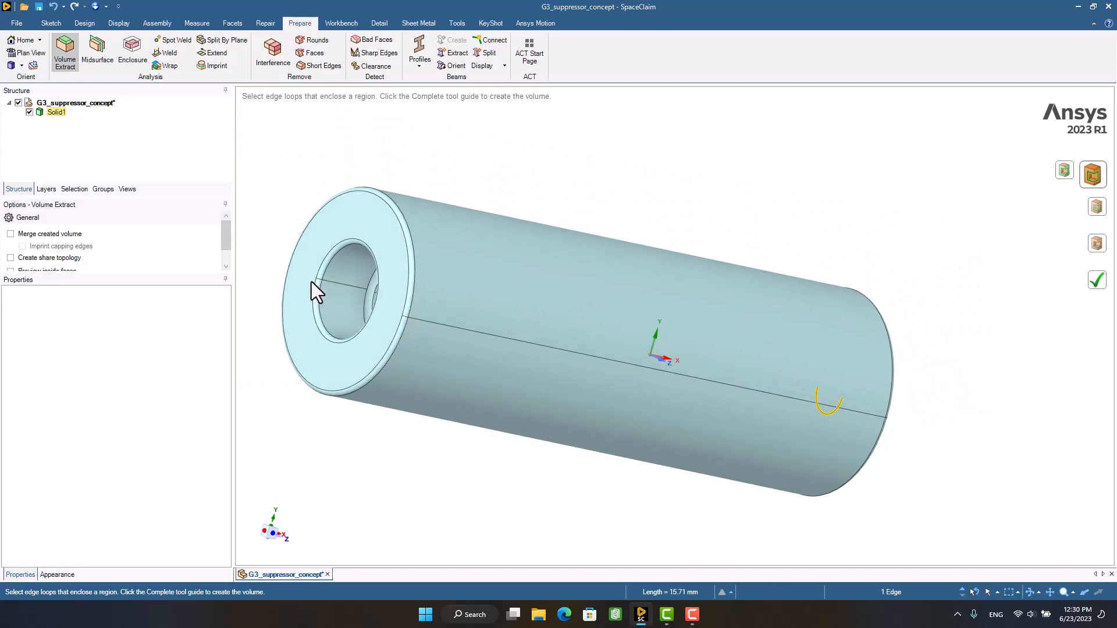
scroll(up, 3)
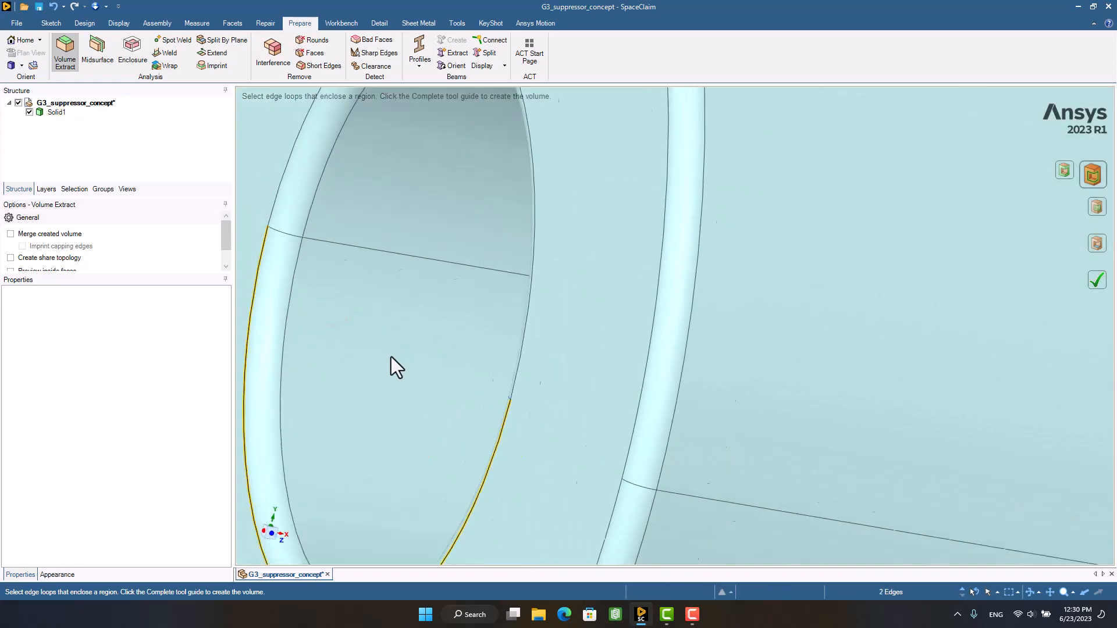
click(1096, 281)
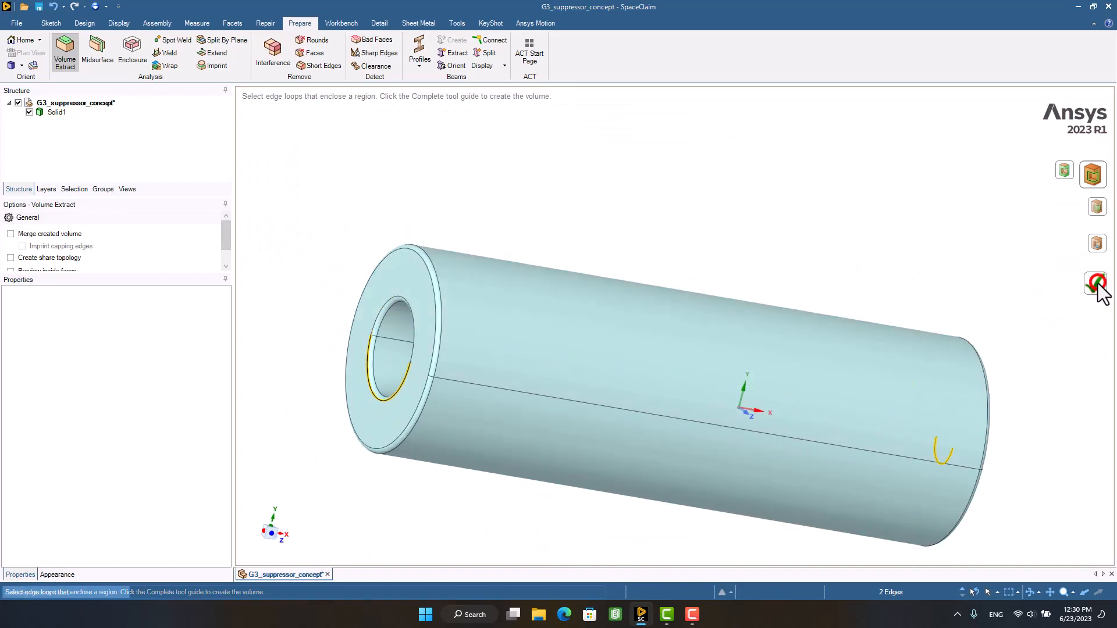
click(1097, 281)
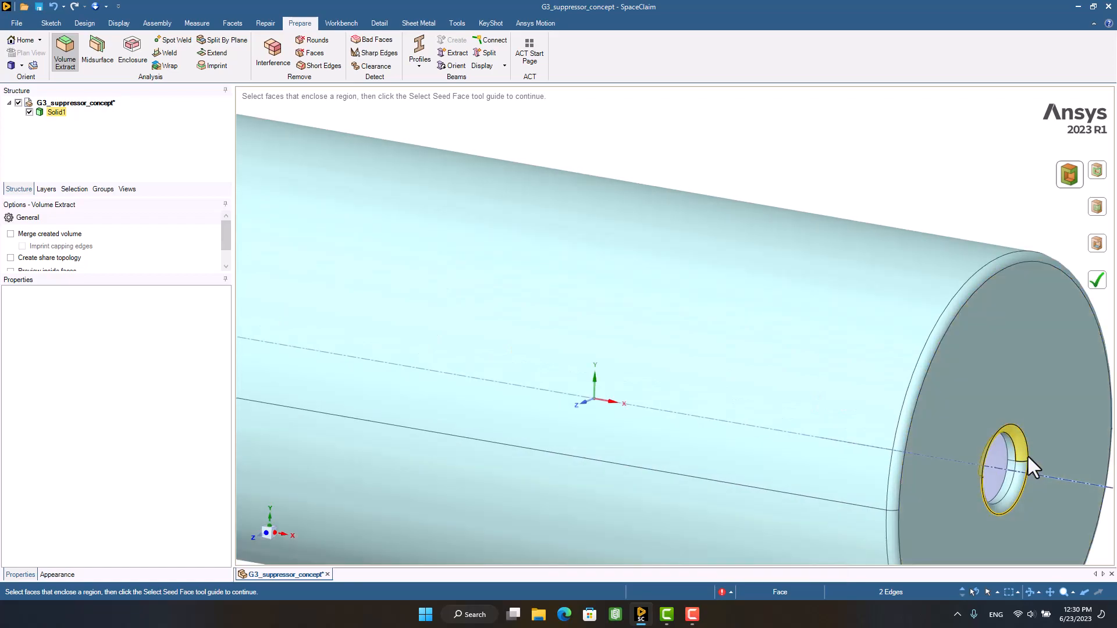
Pick the outlet bore face and inlet bore edge, then complete the fluid Volume extraction
click(1096, 215)
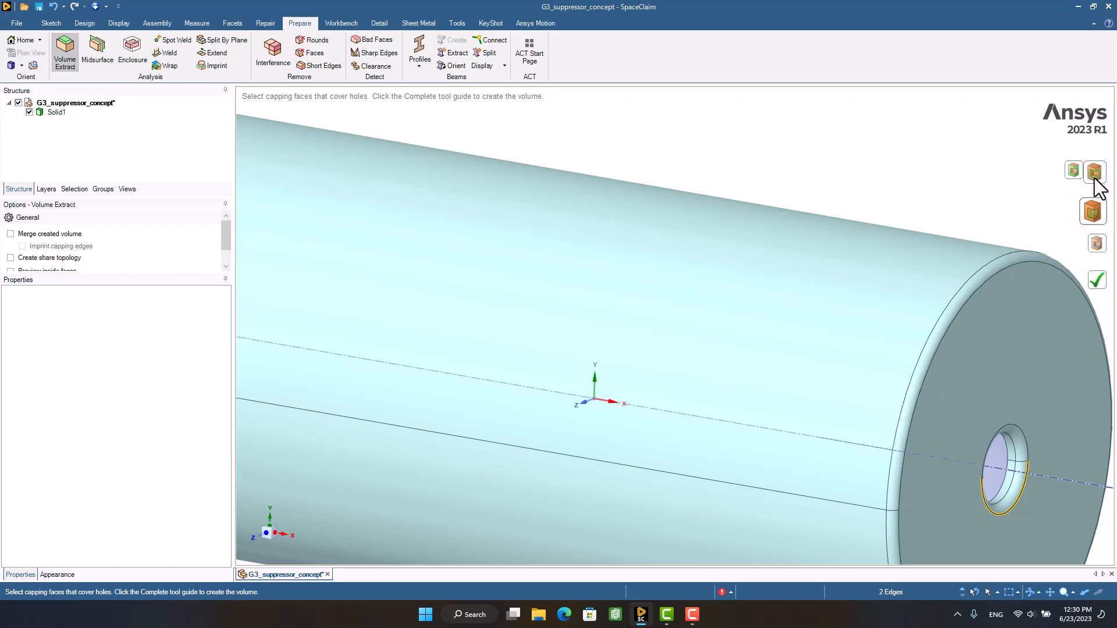
click(1093, 174)
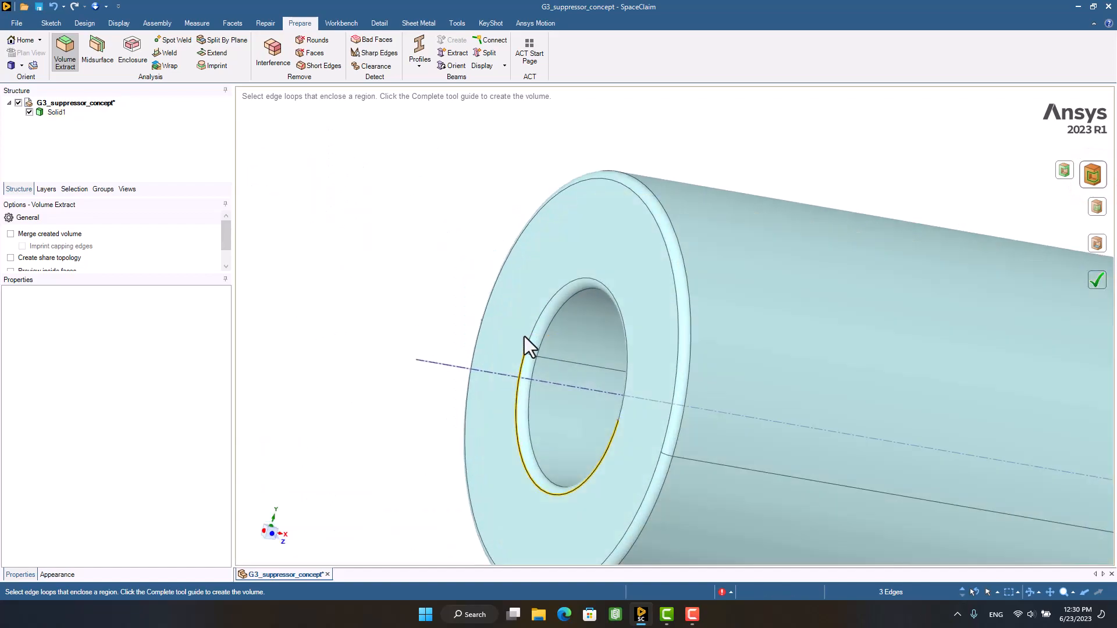
click(527, 346)
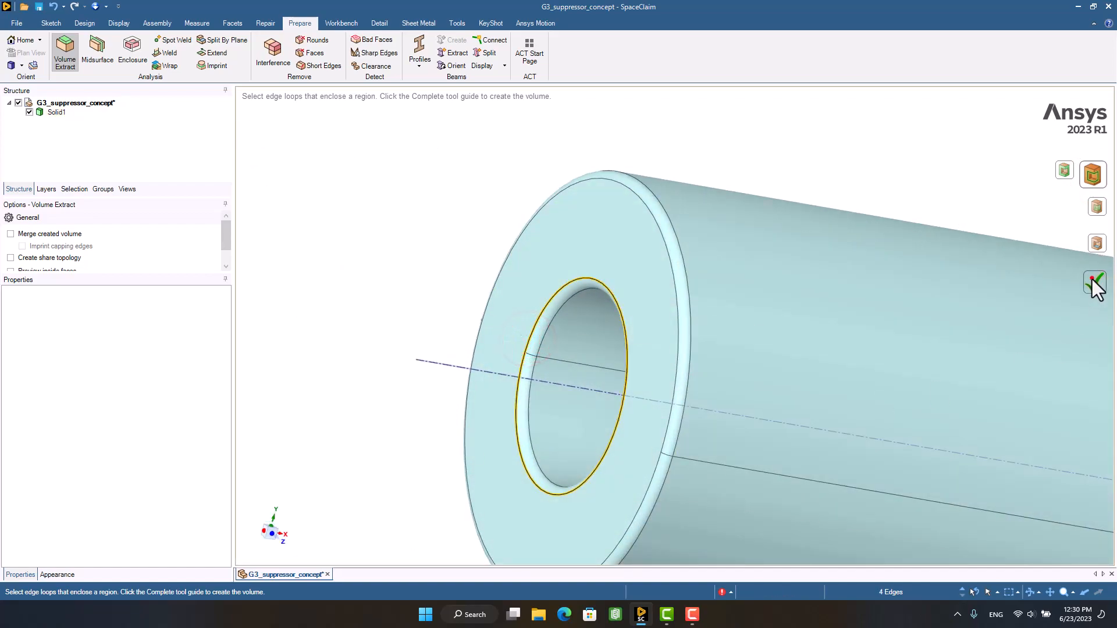
click(1096, 281)
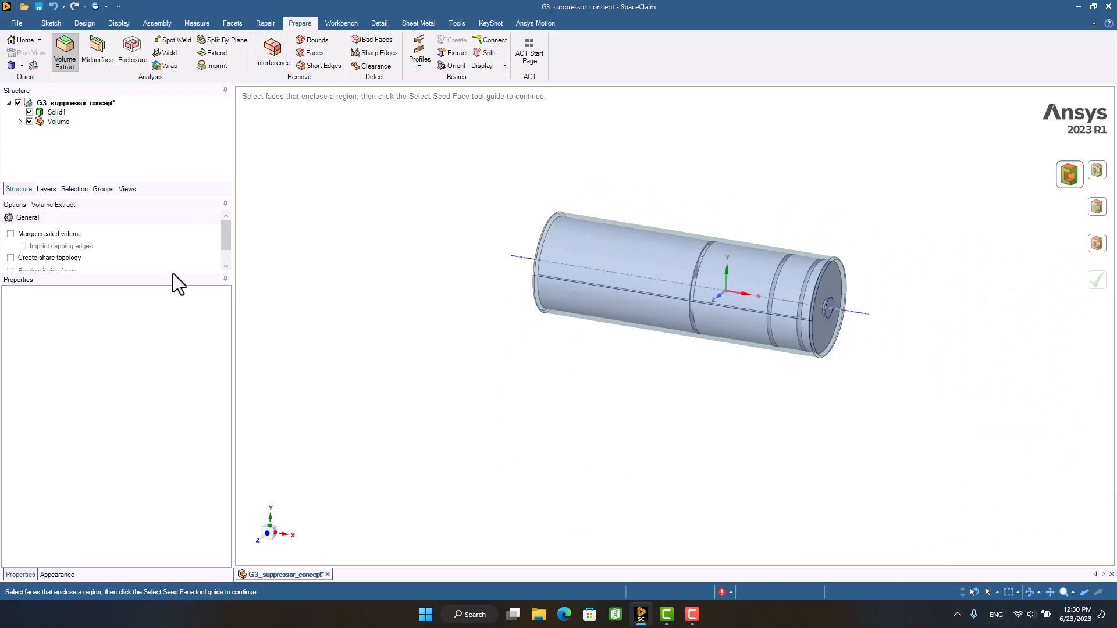
Expand the Volume node in the Structure tree and uncheck Solid1's visibility
click(58, 121)
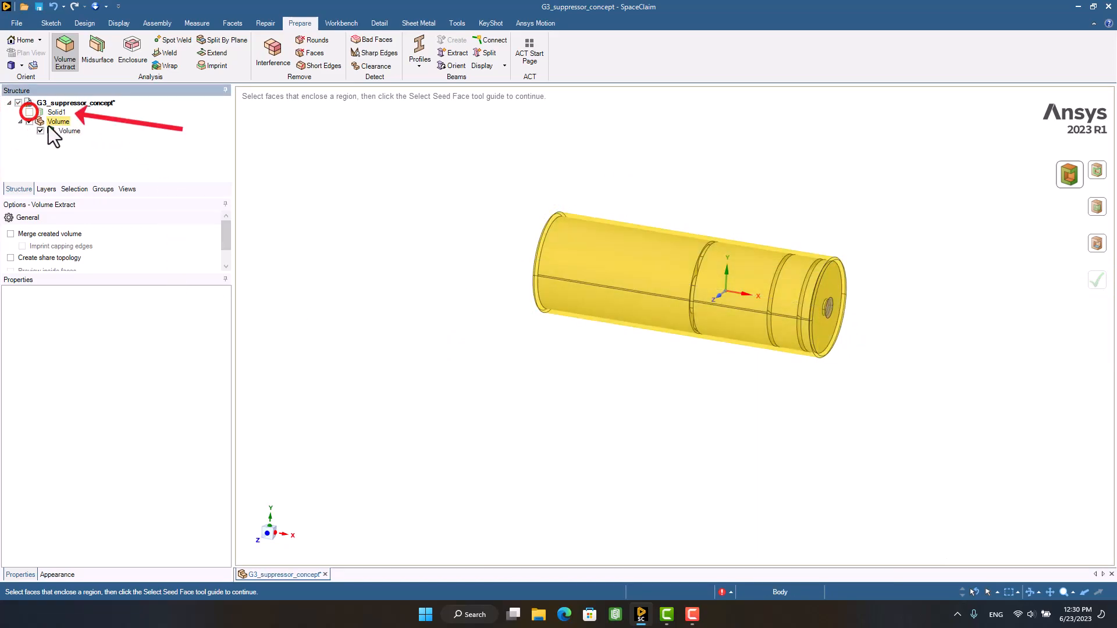
click(29, 112)
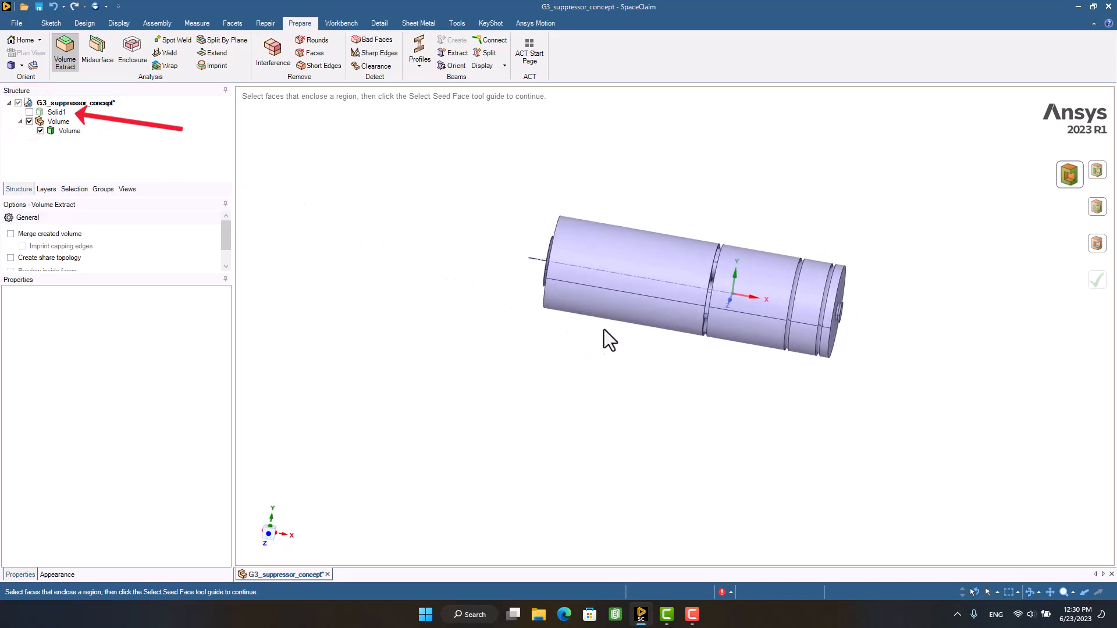